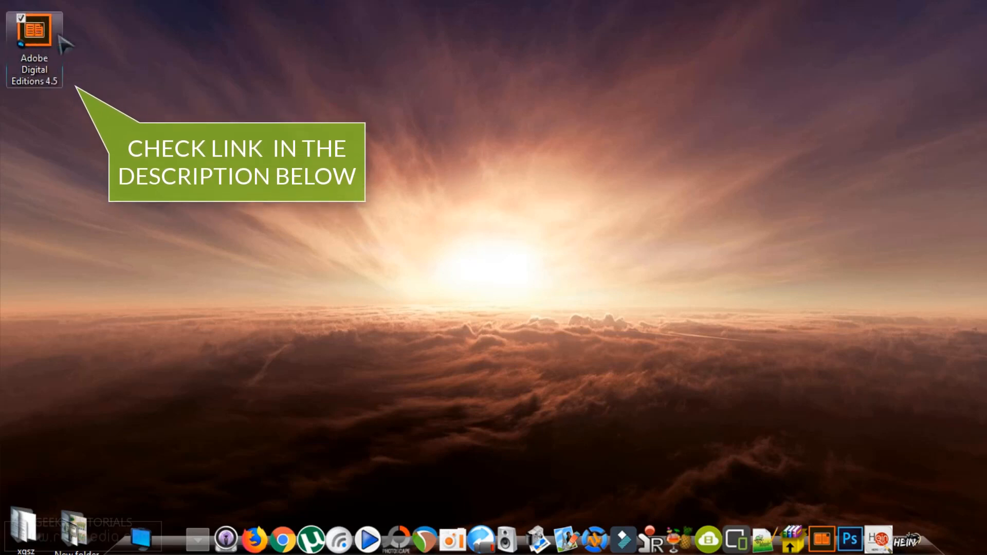
pyautogui.moveTo(151, 222)
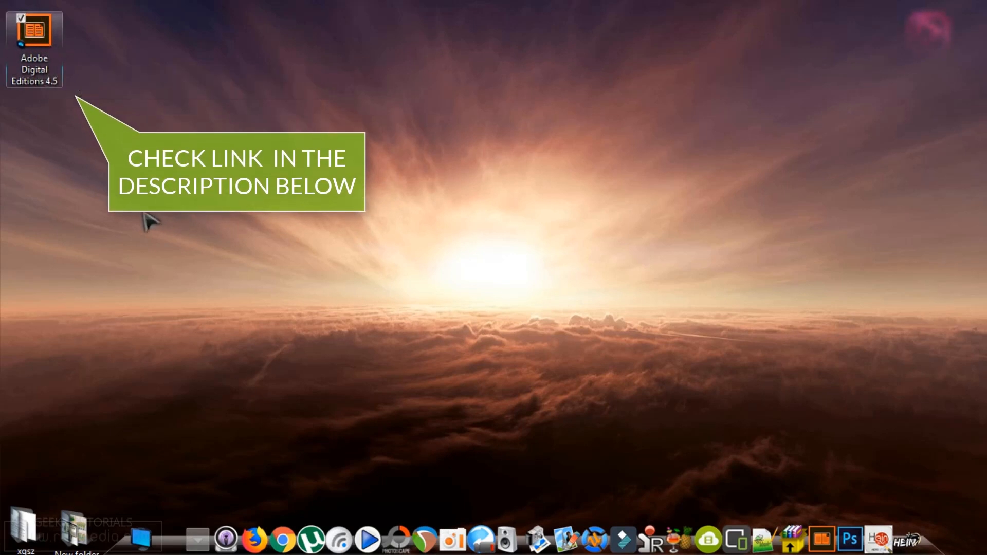
# Launch Adobe Digital Editions 4.5 from the desktop to show the All Items bookshelf.
pyautogui.doubleClick(34, 30)
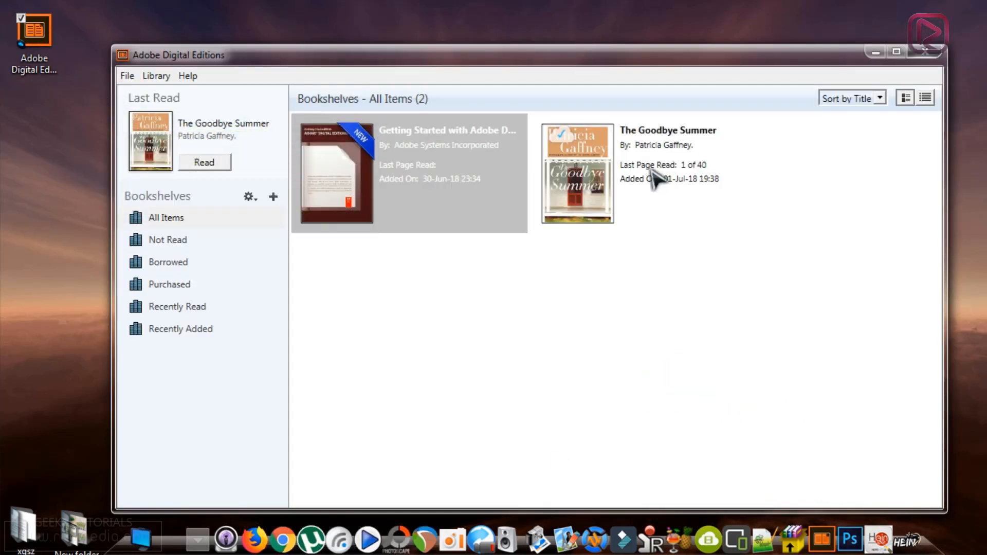
pyautogui.moveTo(655, 299)
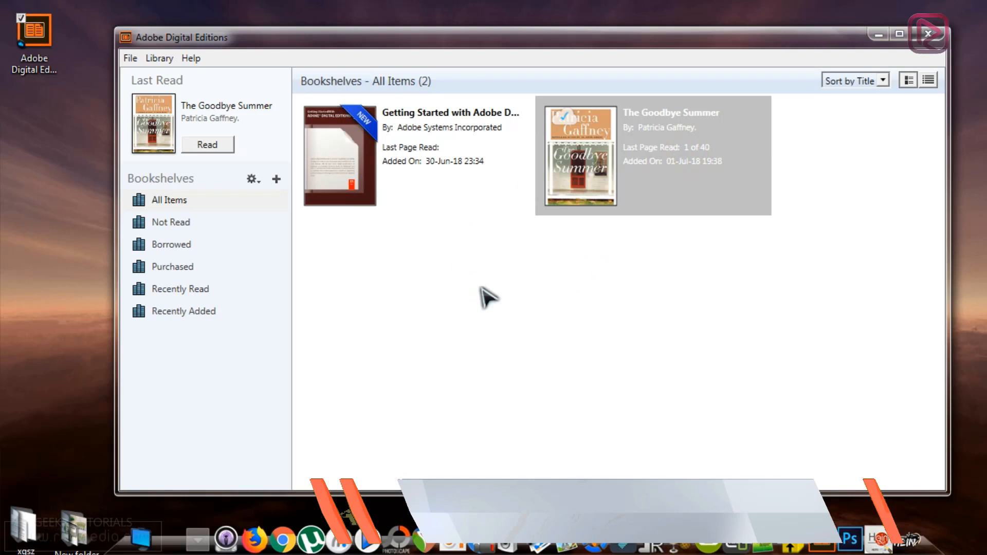
pyautogui.moveTo(617, 374)
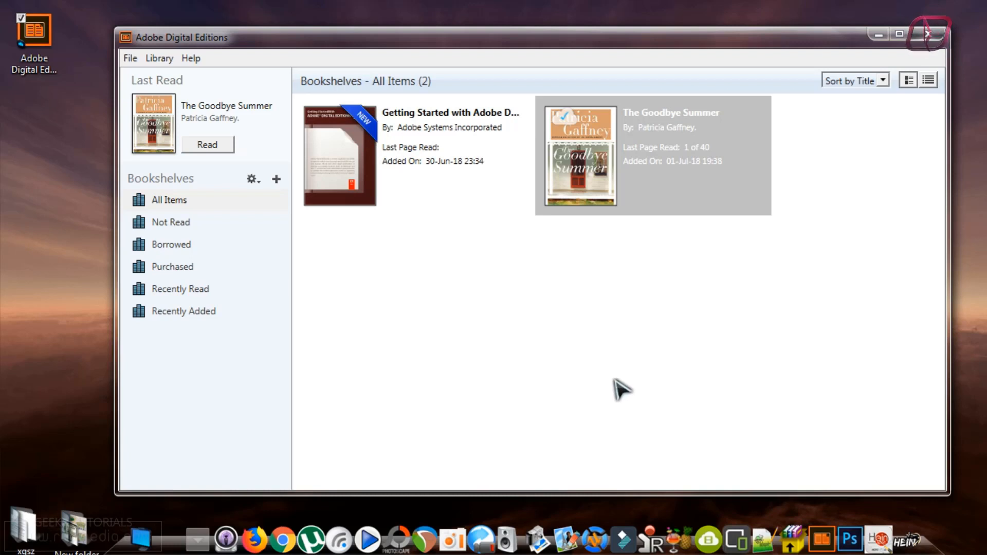
pyautogui.moveTo(652, 362)
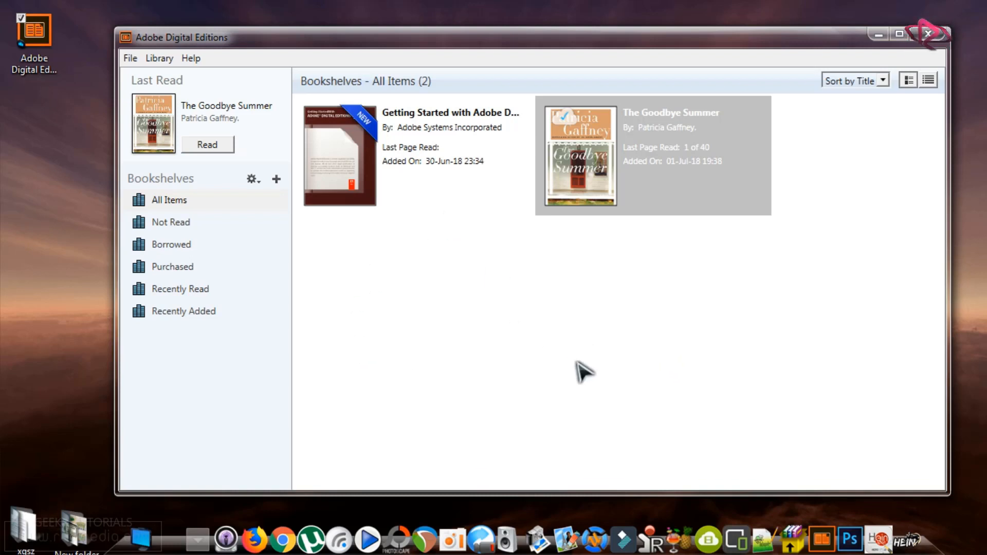
pyautogui.moveTo(627, 181)
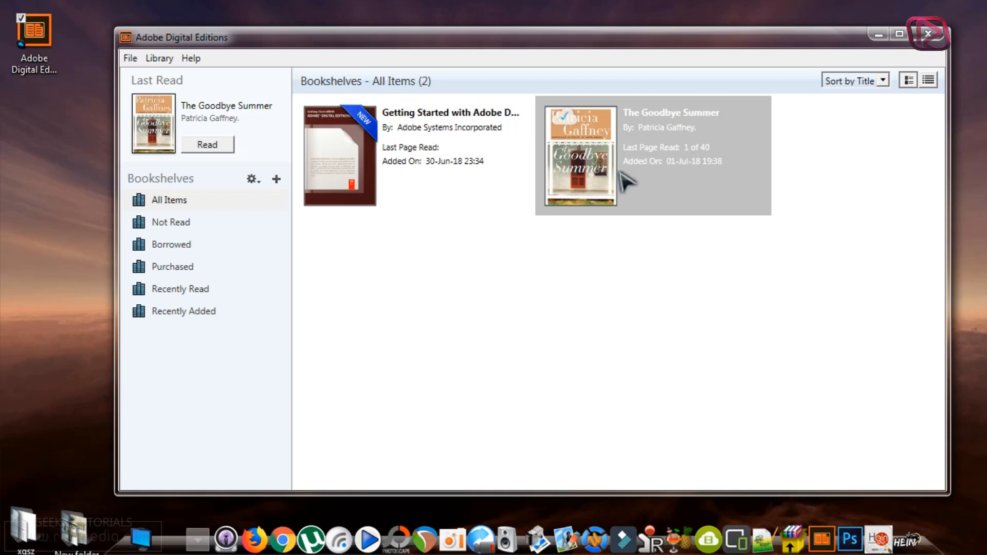
pyautogui.moveTo(550, 28)
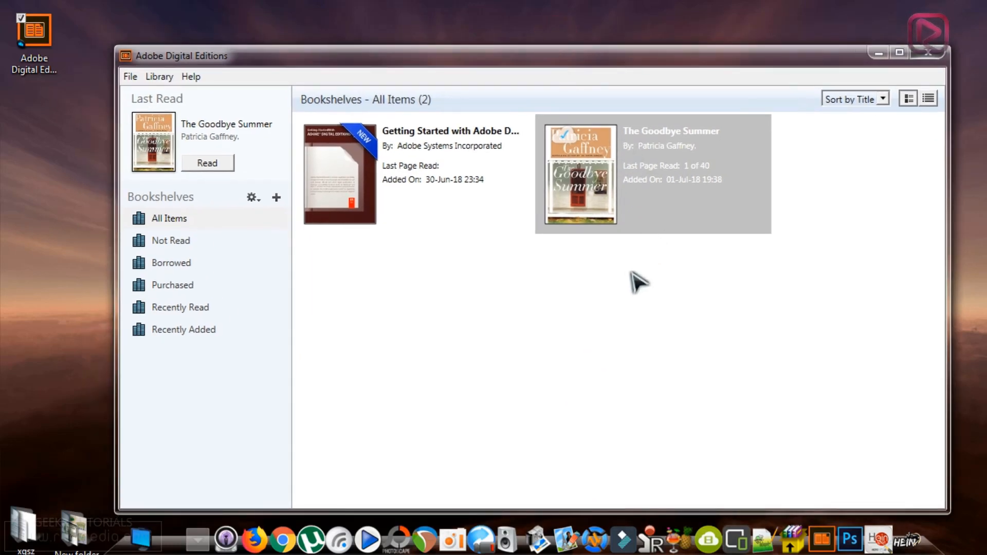
pyautogui.moveTo(629, 305)
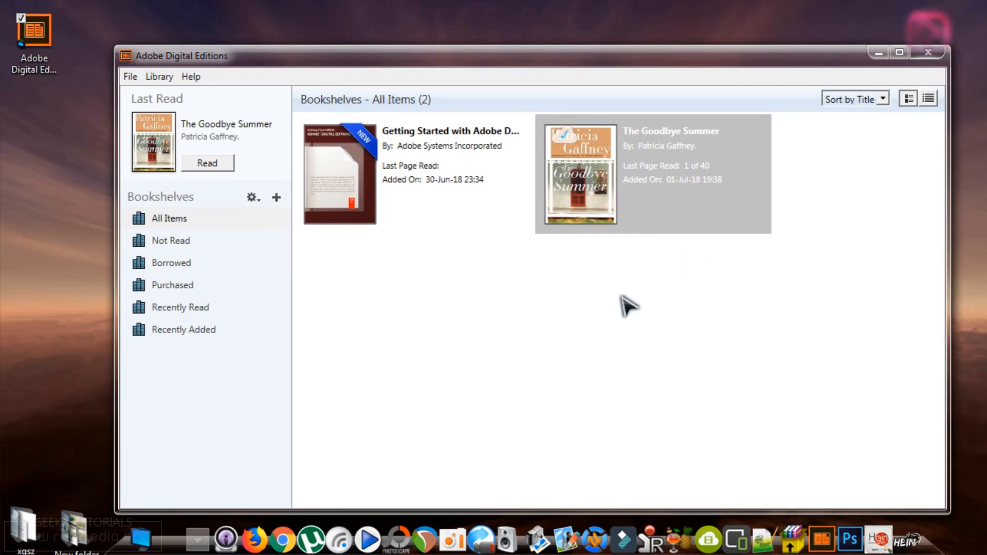
pyautogui.moveTo(894, 301)
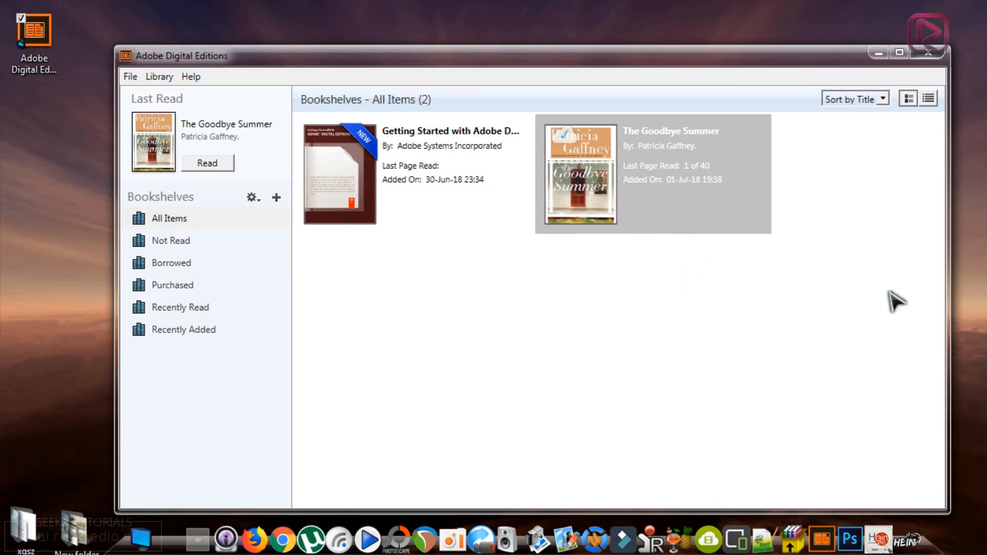
pyautogui.moveTo(341, 381)
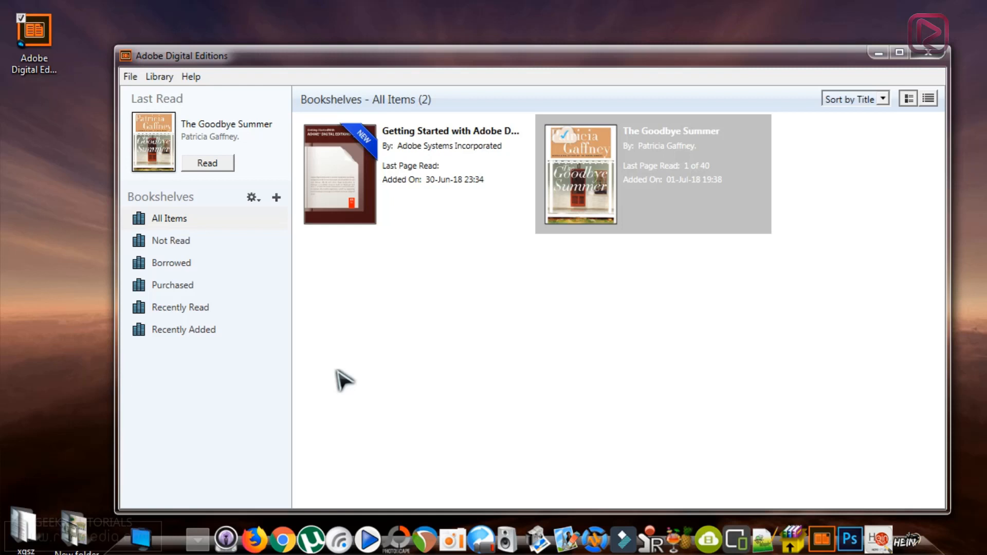
pyautogui.moveTo(444, 371)
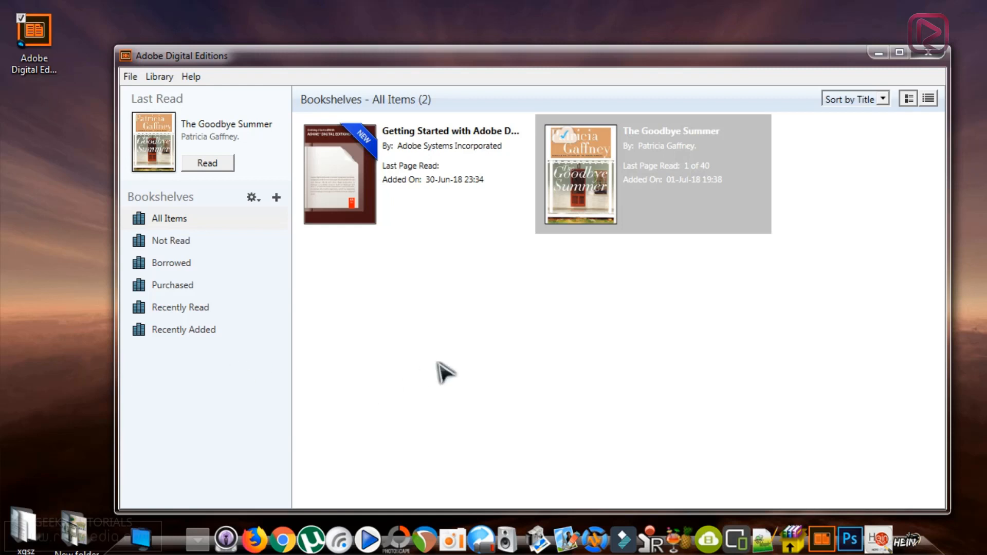
pyautogui.moveTo(444, 383)
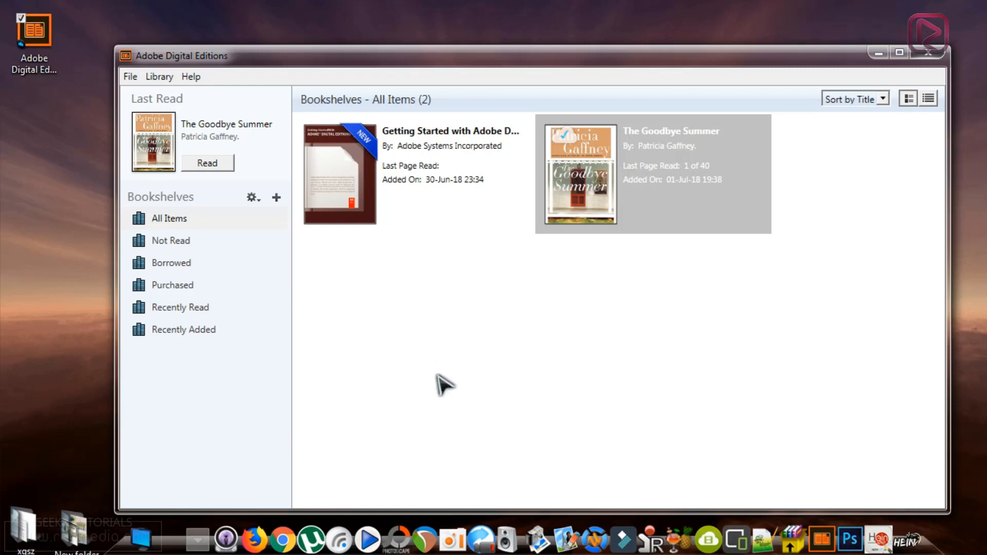
pyautogui.moveTo(397, 492)
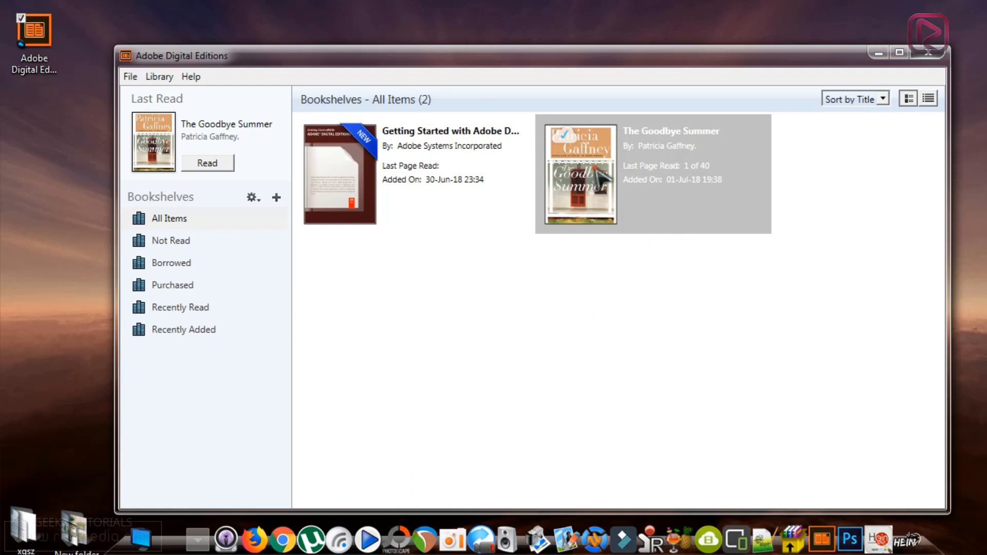
# Open The Goodbye Summer in the reader, browse its menus, then minimize the reader window.
pyautogui.doubleClick(580, 174)
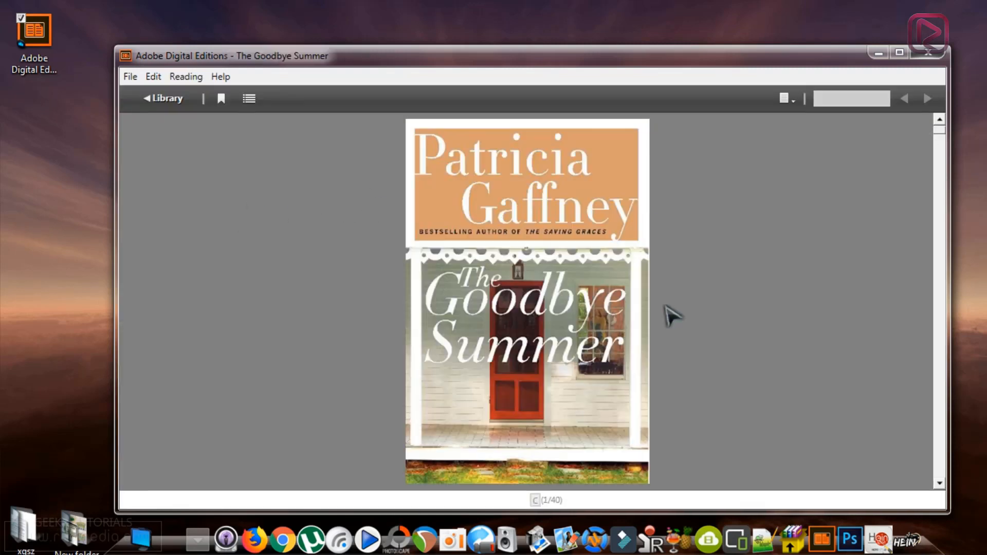
pyautogui.click(131, 76)
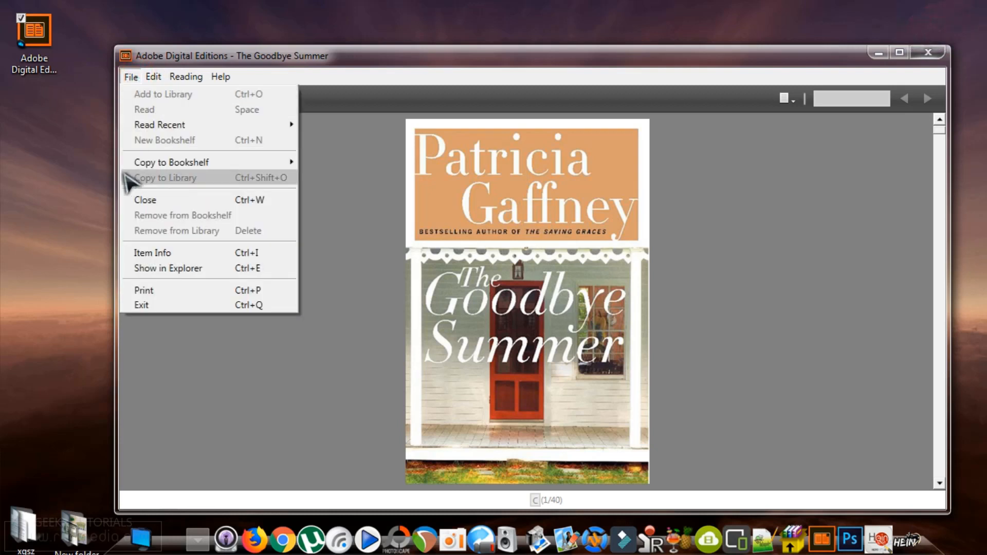
pyautogui.click(186, 76)
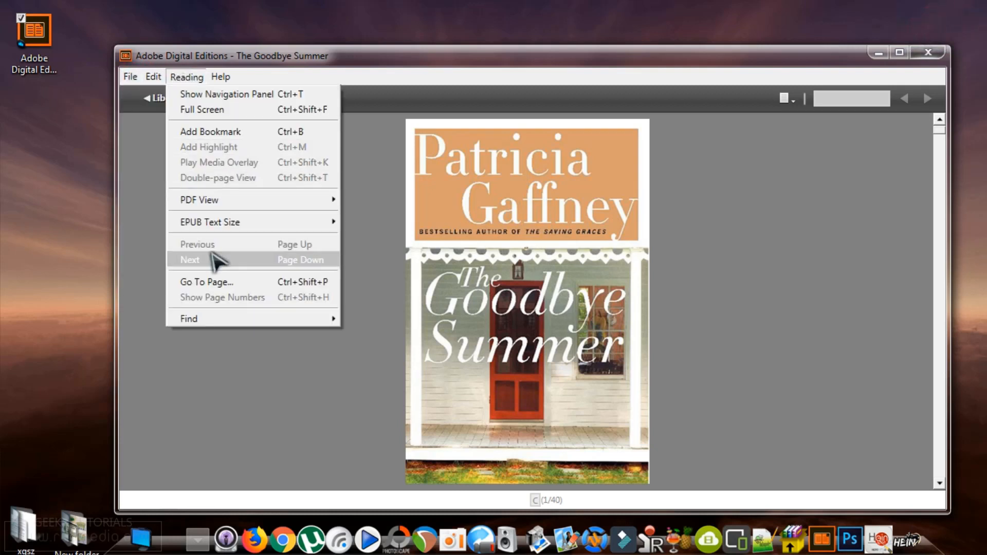
pyautogui.moveTo(201, 109)
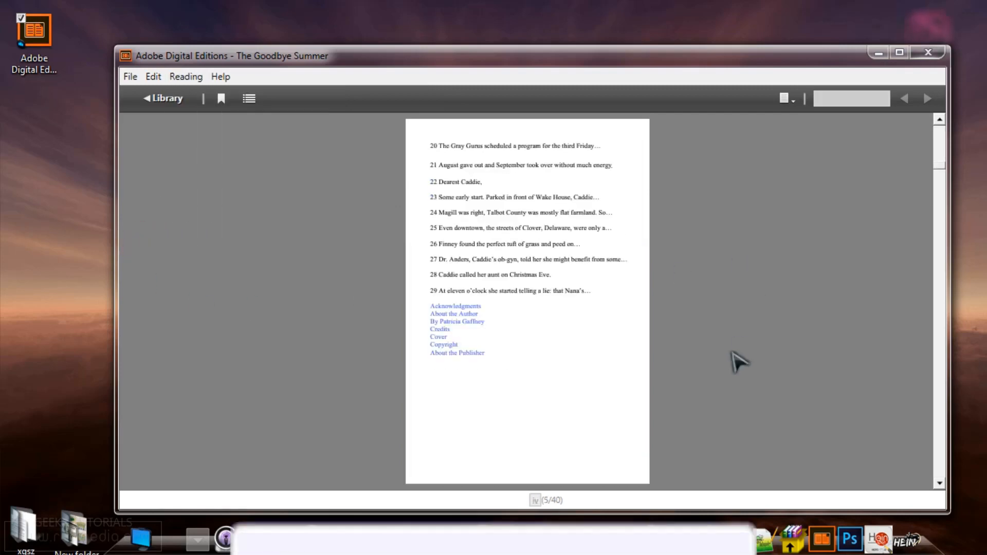
pyautogui.click(220, 76)
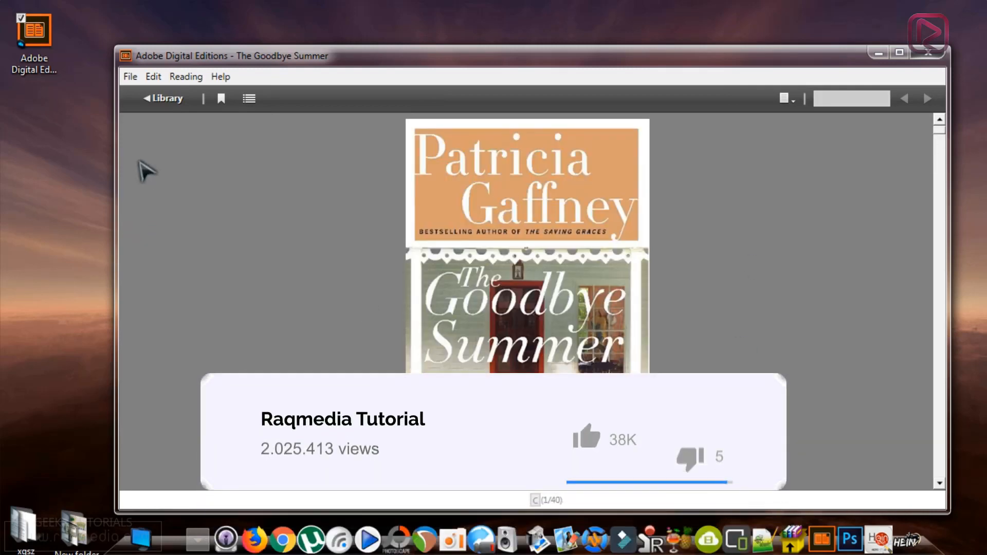
pyautogui.moveTo(344, 309)
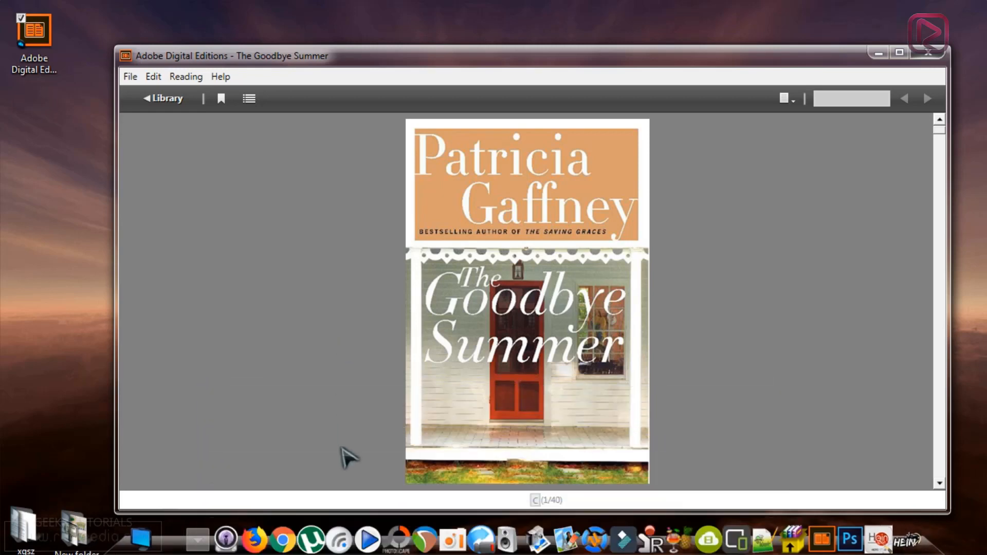
pyautogui.click(877, 53)
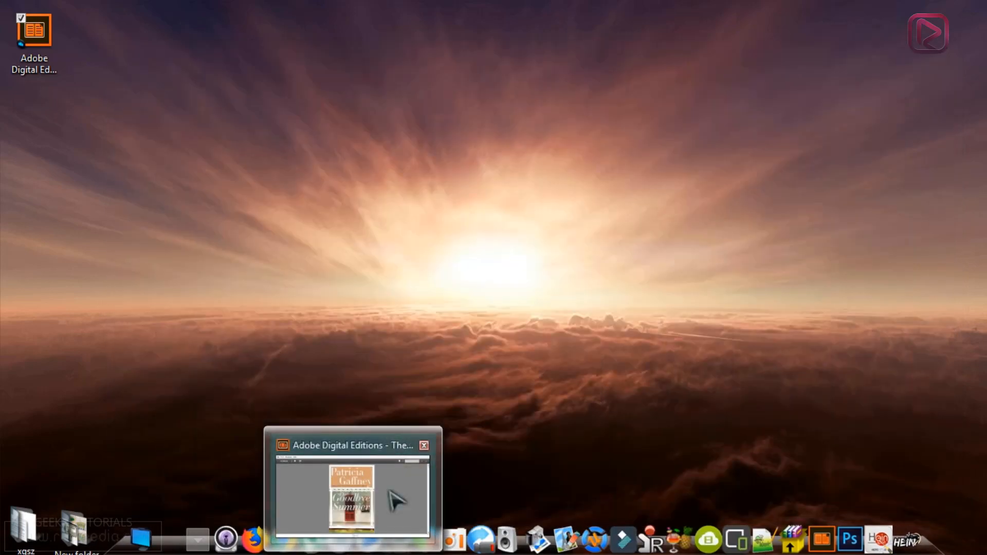
# From Computer, go through Libraries into the Documents library.
pyautogui.click(422, 446)
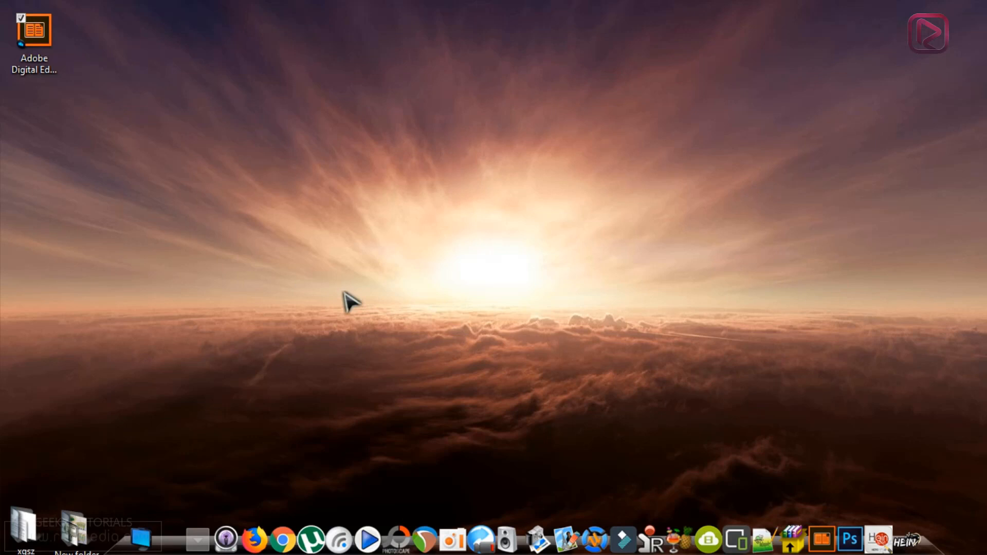
pyautogui.moveTo(167, 509)
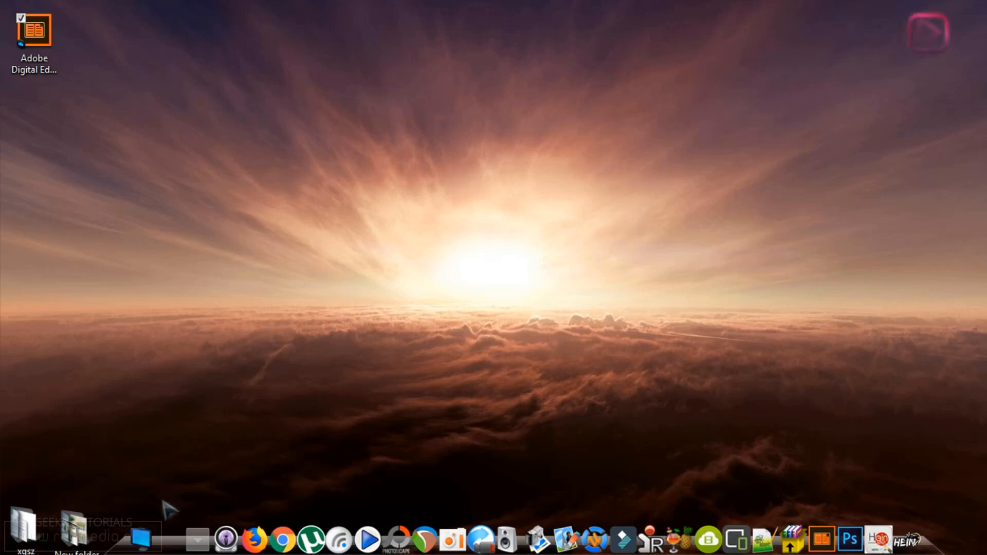
pyautogui.click(145, 538)
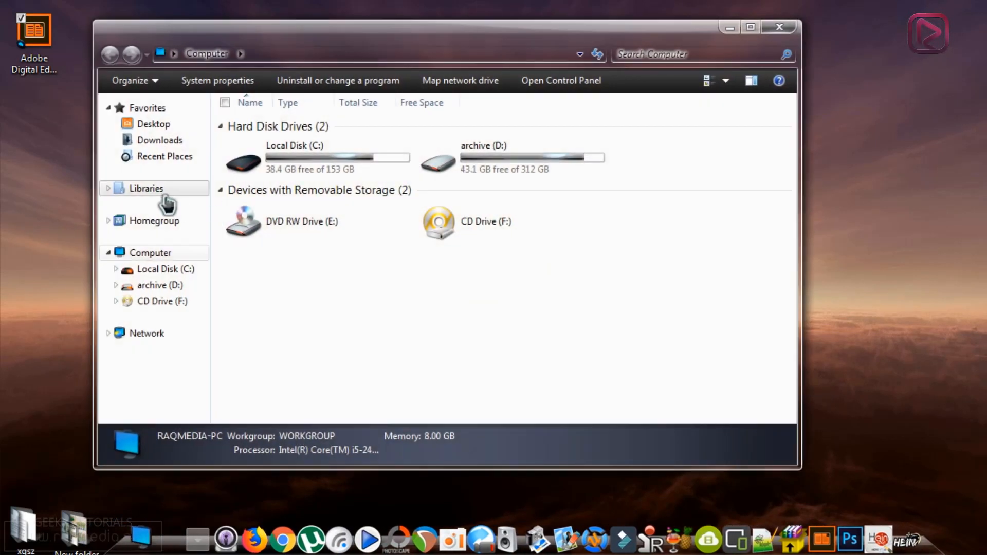
pyautogui.click(146, 188)
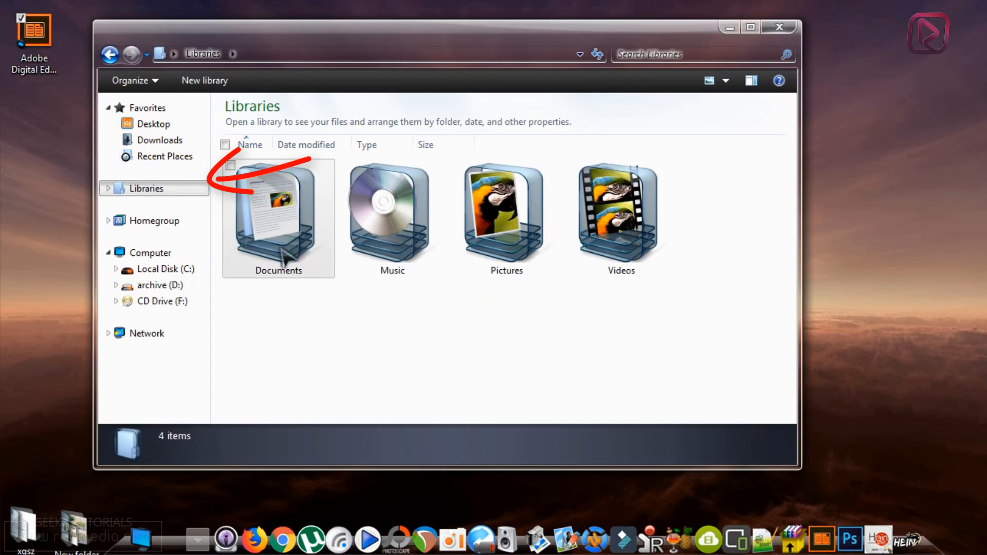
pyautogui.doubleClick(278, 217)
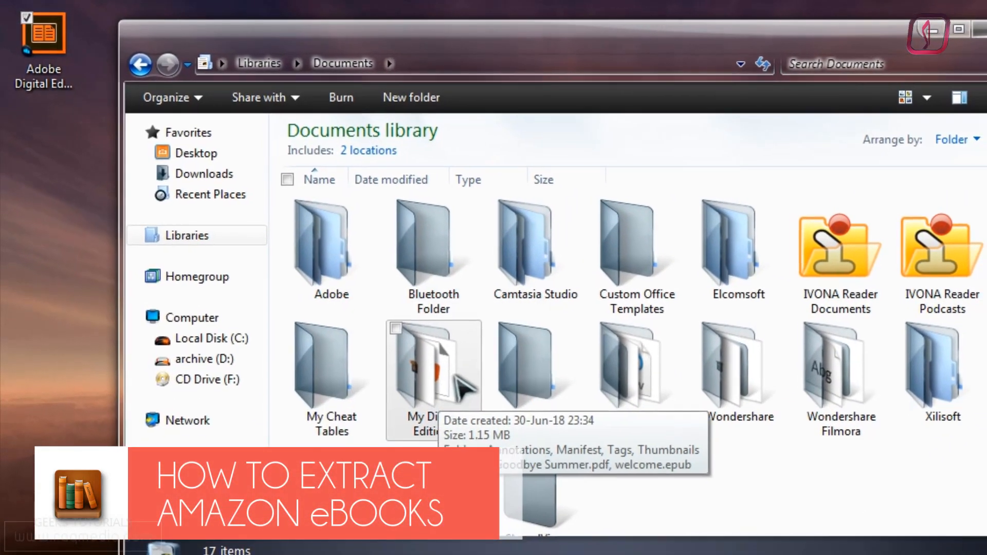
# Enter the My Digital Editions folder and bring Adobe Digital Editions back to its Library view.
pyautogui.doubleClick(433, 365)
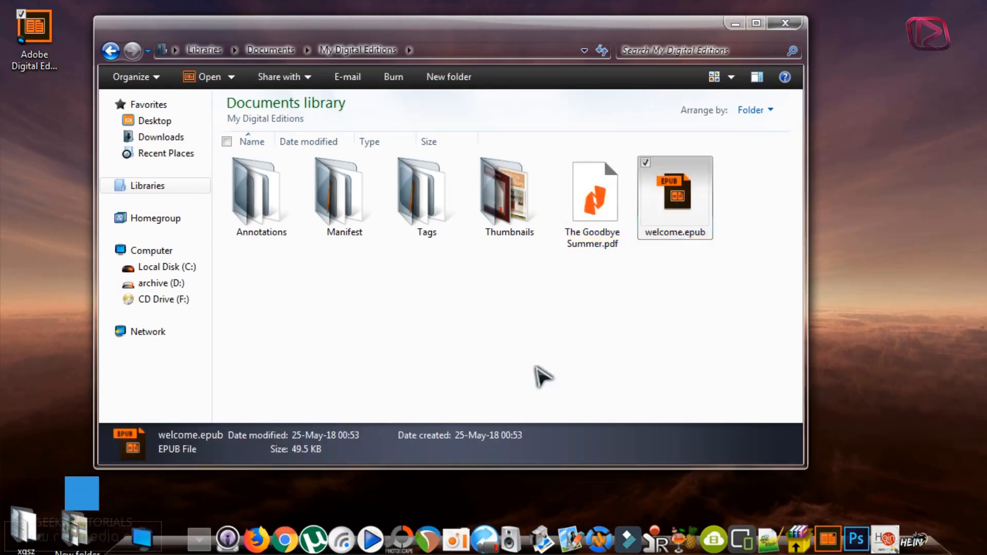
pyautogui.doubleClick(592, 191)
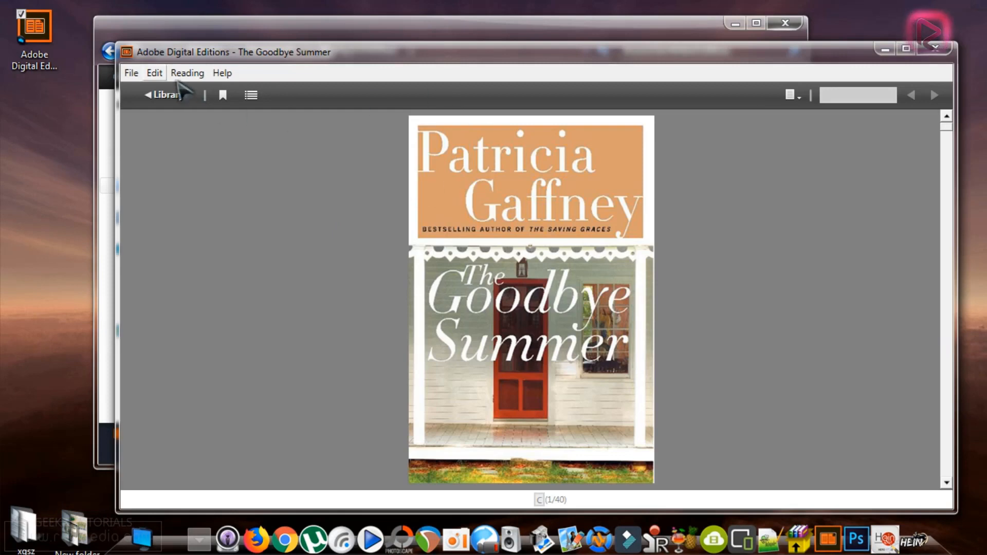
pyautogui.click(164, 94)
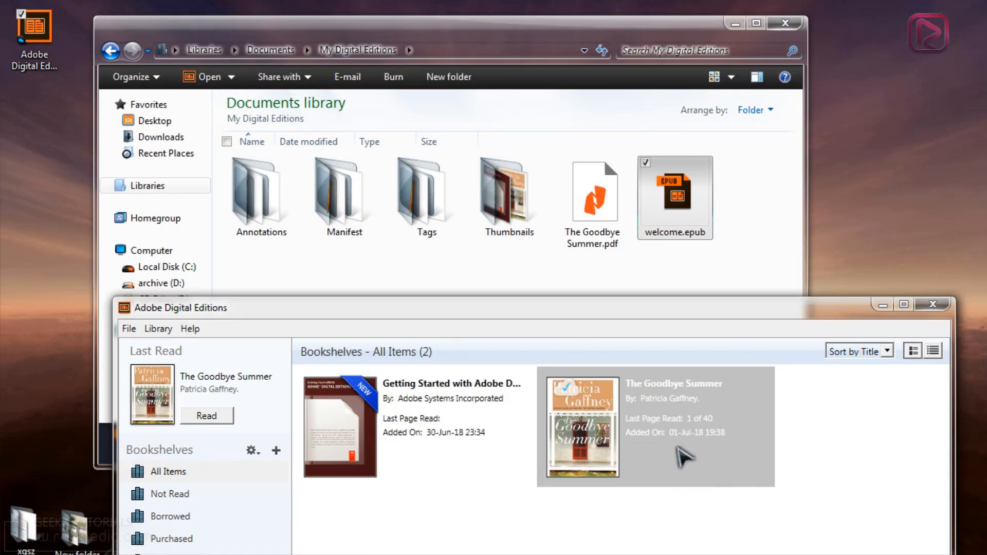
pyautogui.moveTo(638, 438)
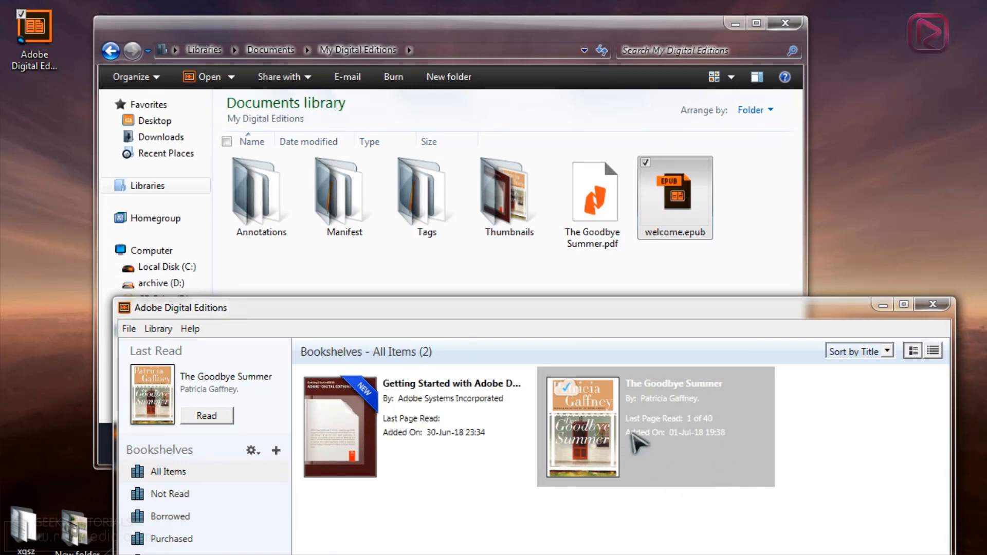
# Select The Goodbye Summer.pdf in Explorer and close Adobe Digital Editions.
pyautogui.click(592, 191)
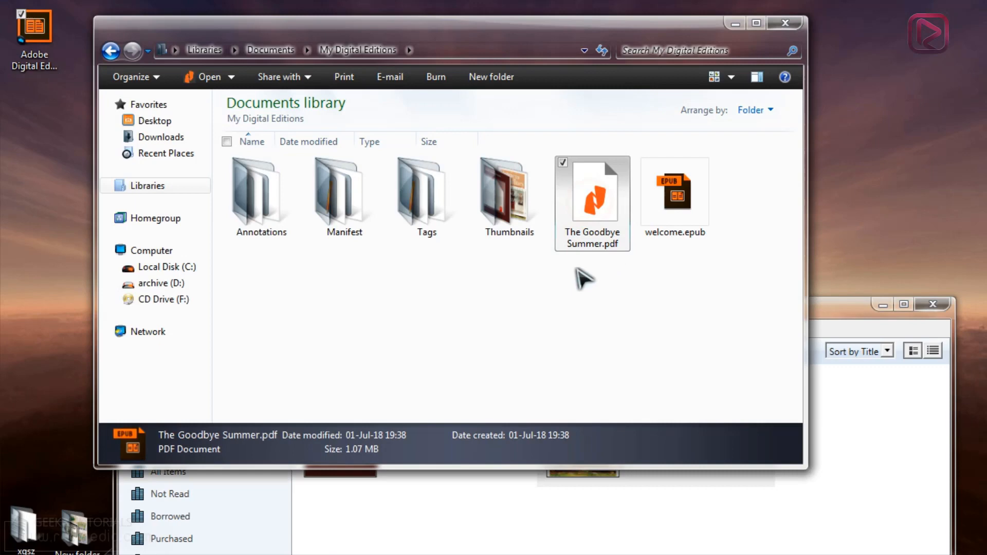
pyautogui.moveTo(603, 209)
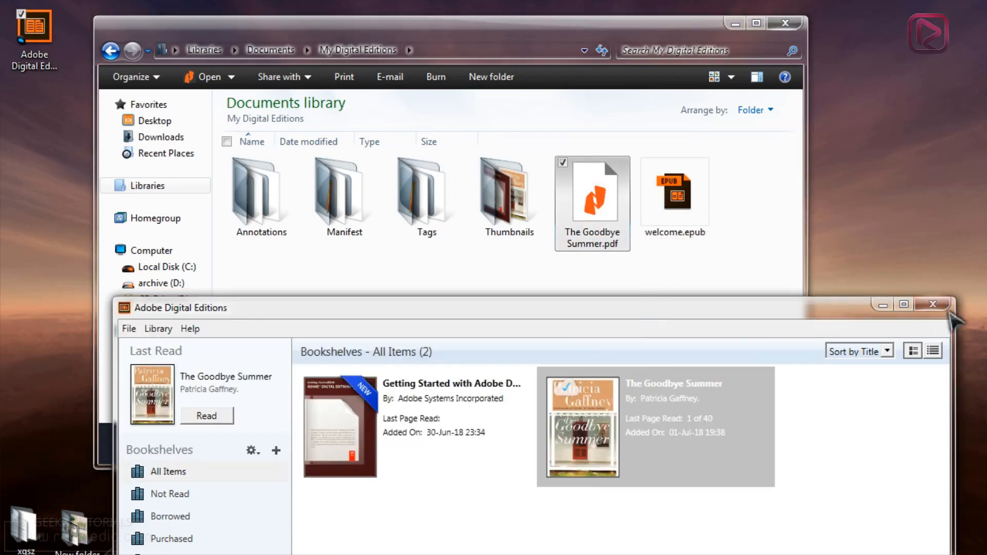
pyautogui.click(933, 305)
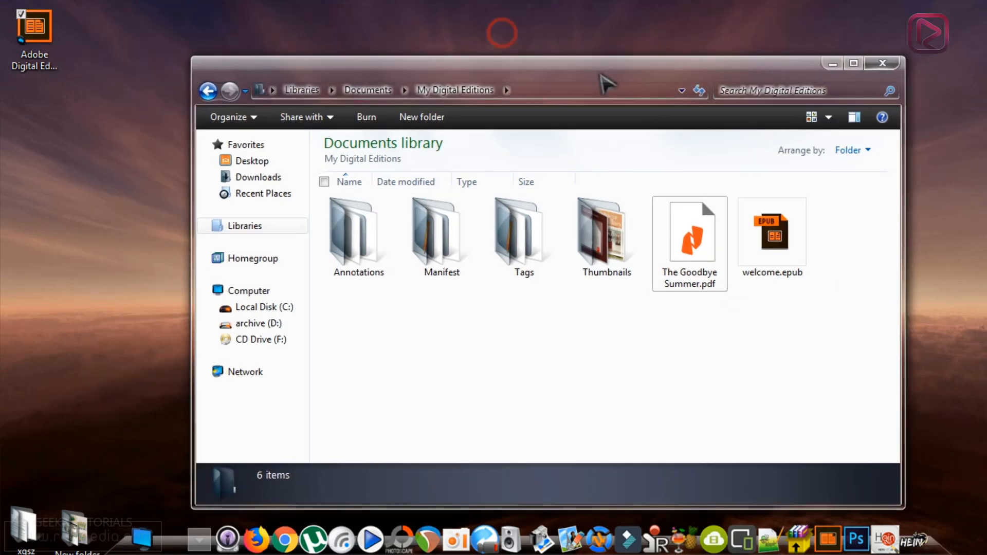
# Check the Send to options for The Goodbye Summer.pdf, then close the folder window.
pyautogui.rightClick(689, 236)
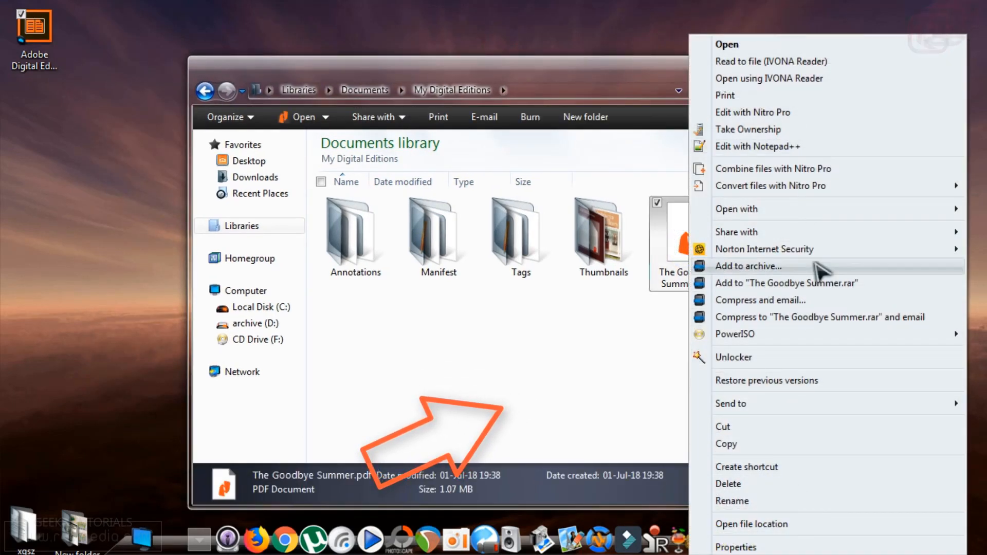
pyautogui.moveTo(784, 431)
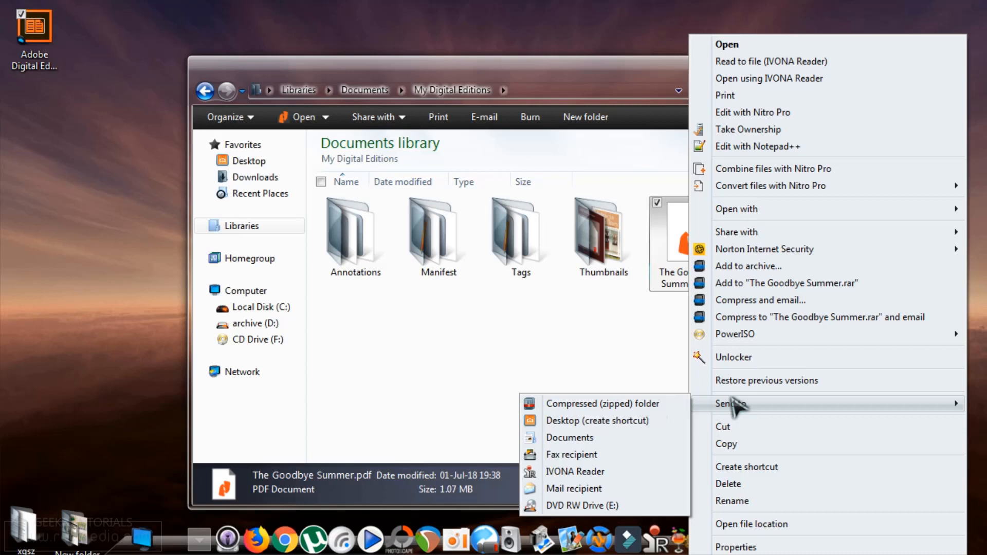
pyautogui.moveTo(734, 357)
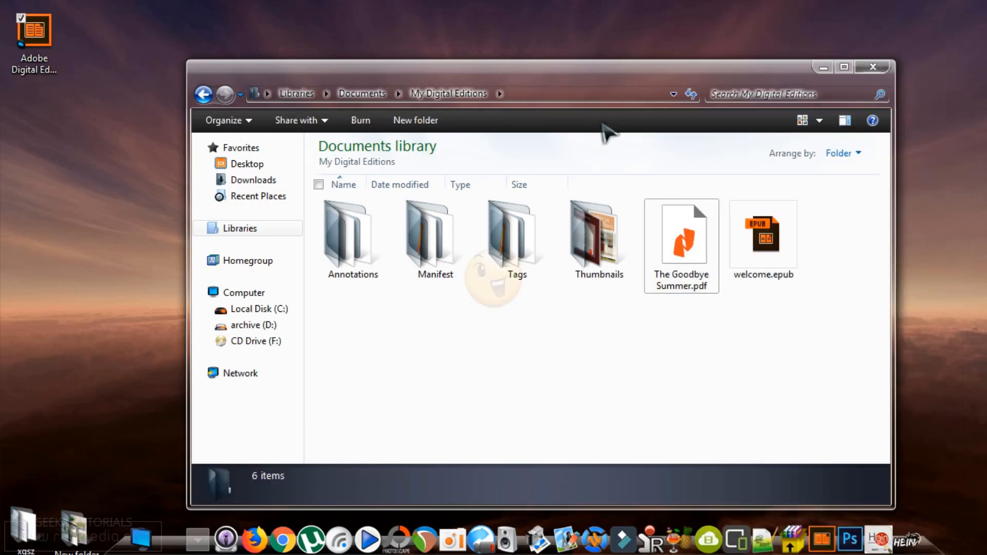
pyautogui.click(873, 67)
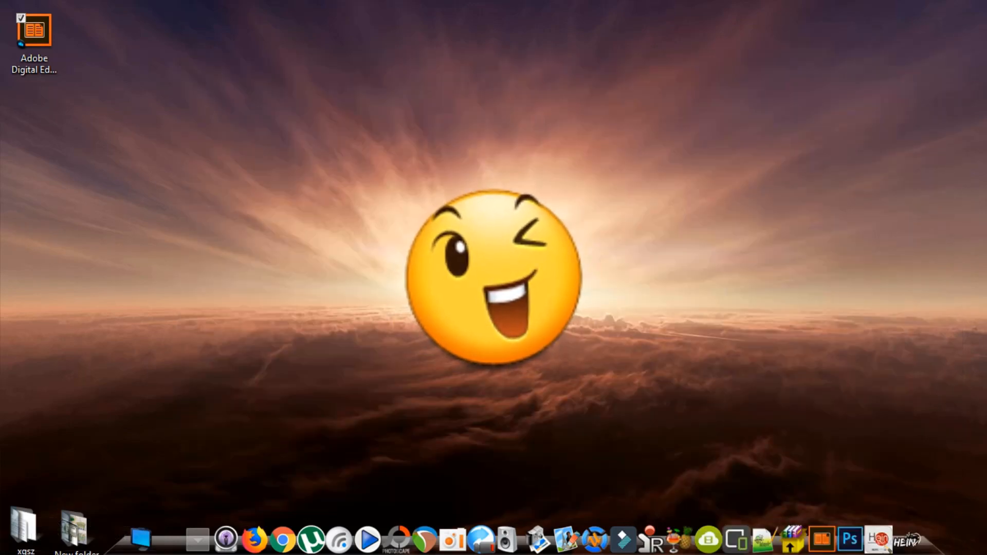